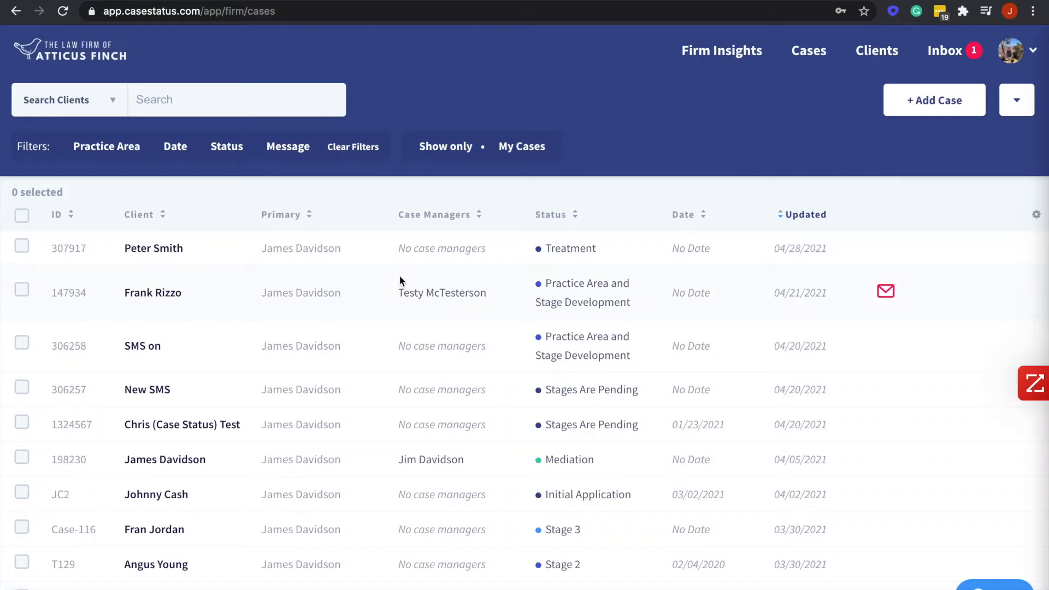
mouse_move(375, 267)
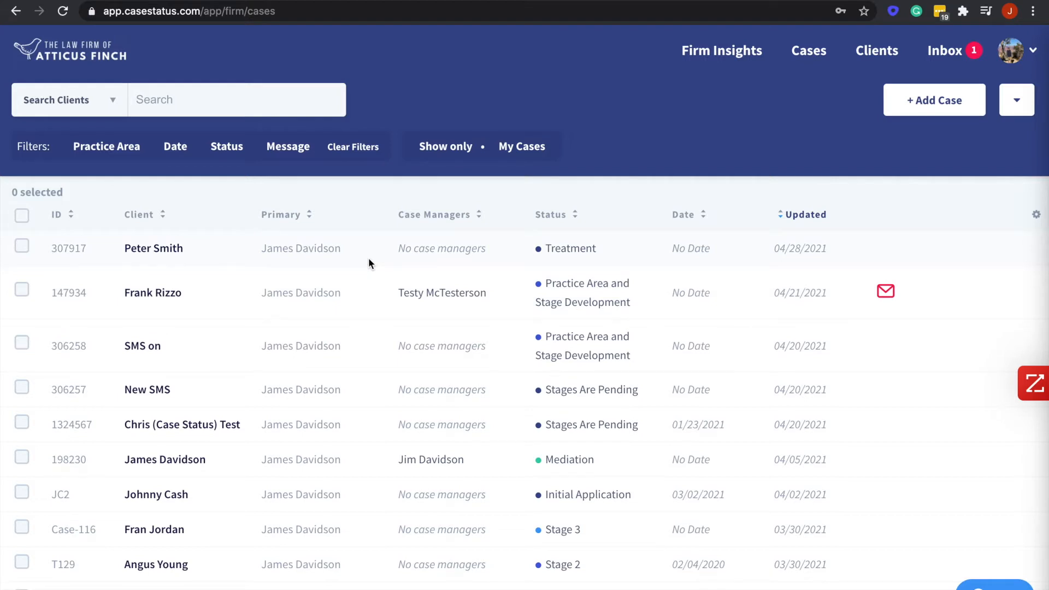
click(153, 248)
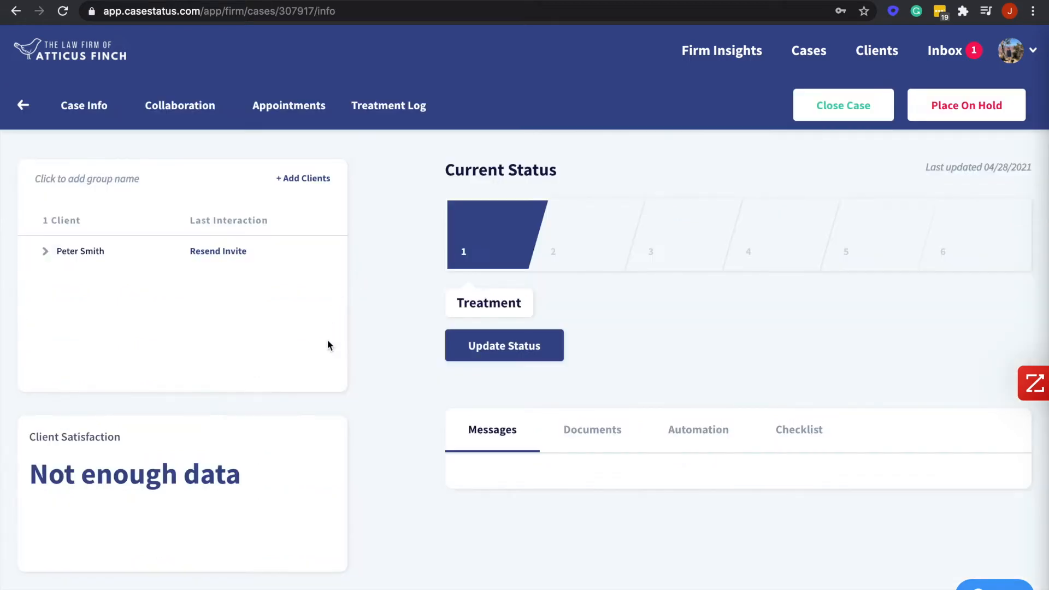
scroll(down, 3)
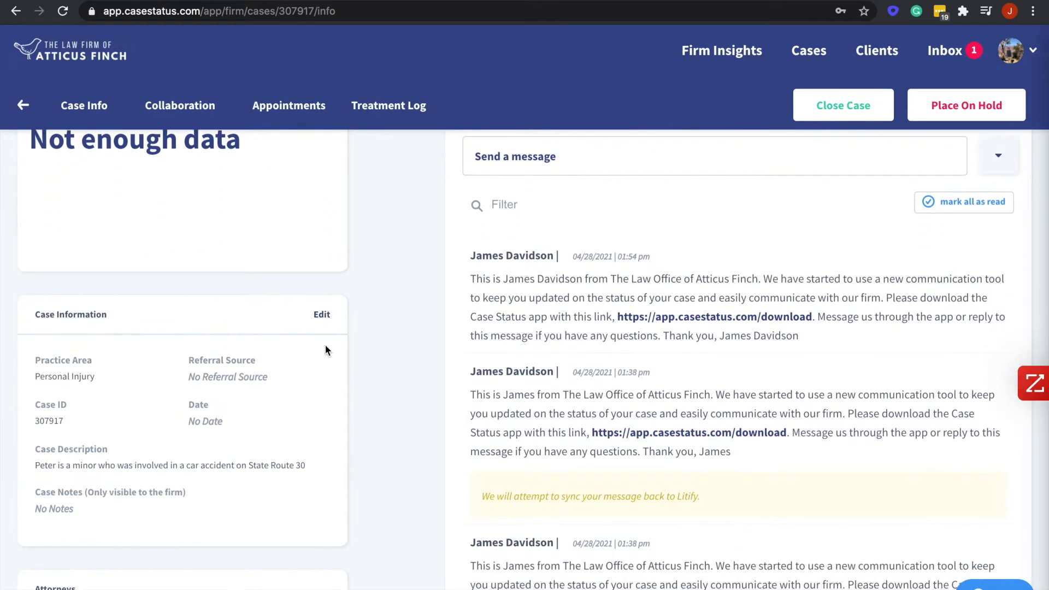
scroll(down, 3)
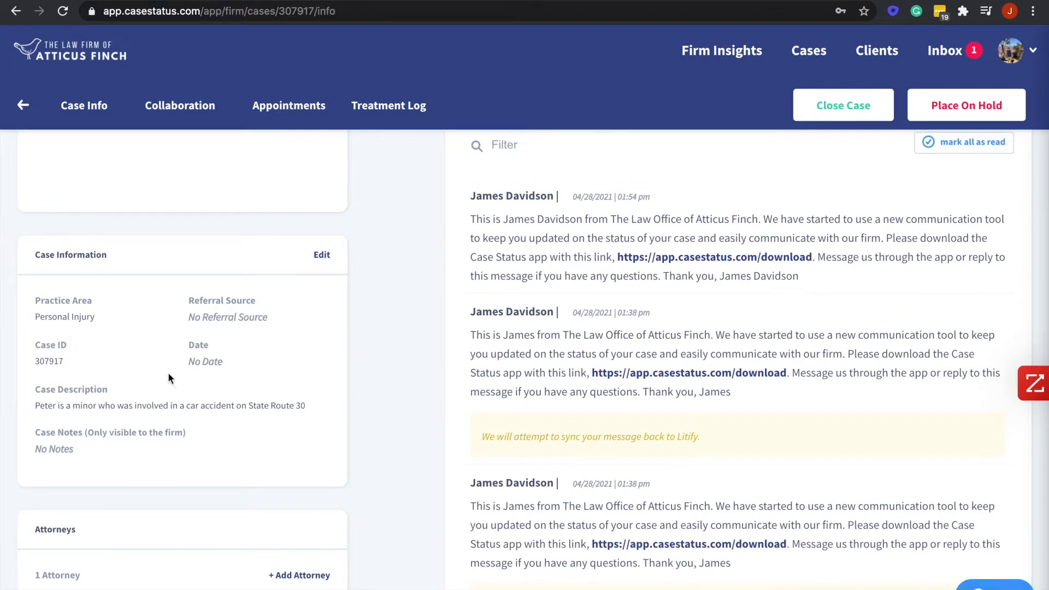
scroll(up, 3)
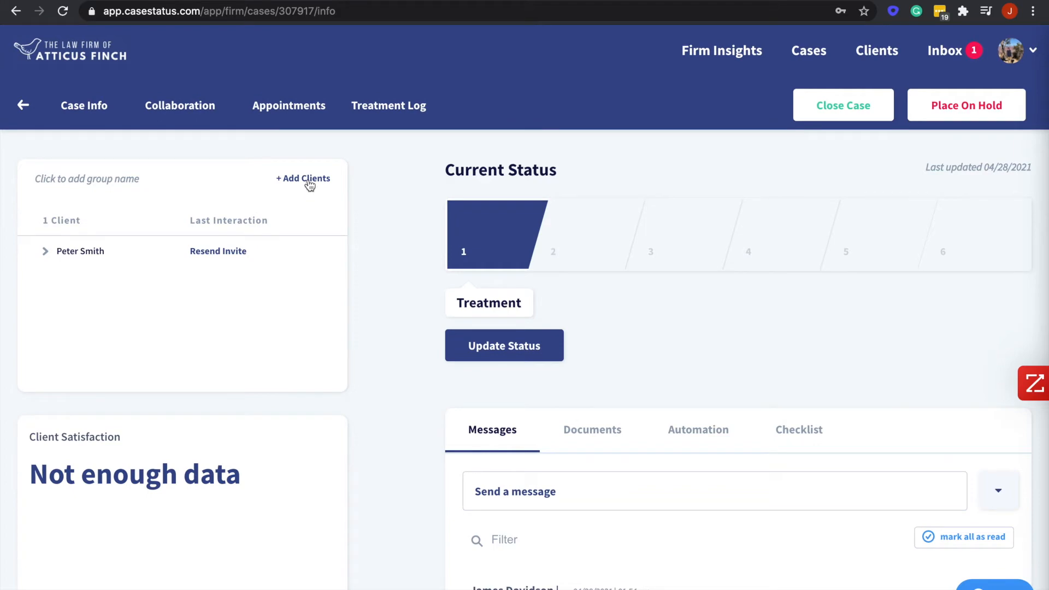
mouse_move(337, 172)
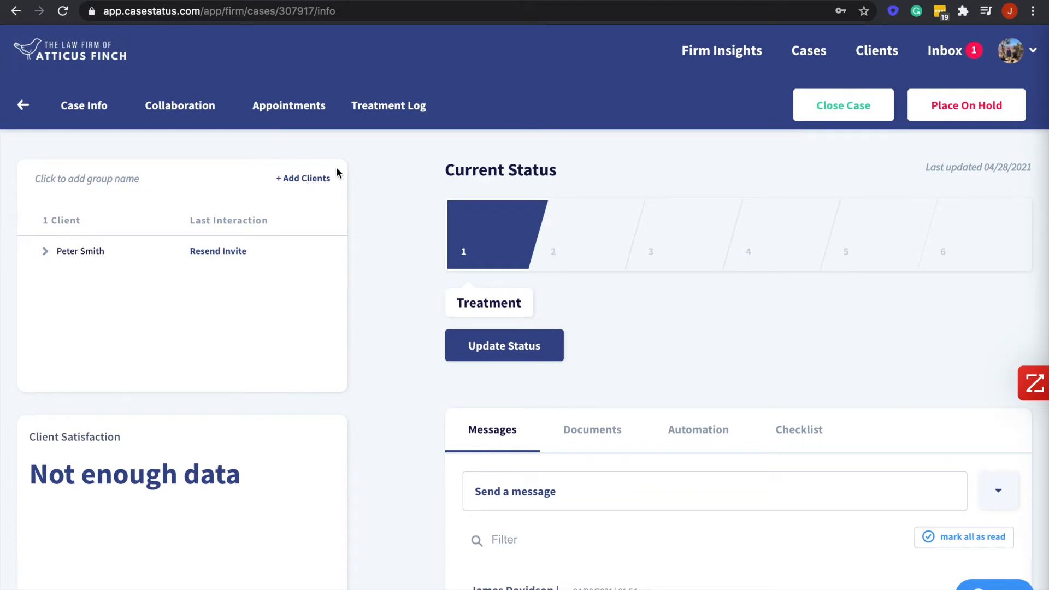
mouse_move(303, 178)
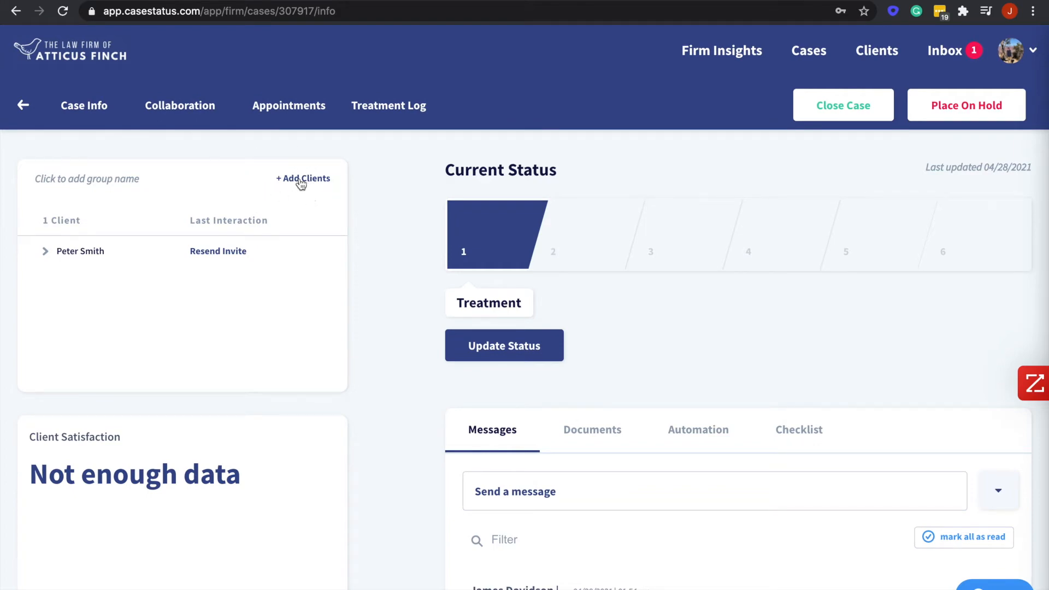
click(302, 178)
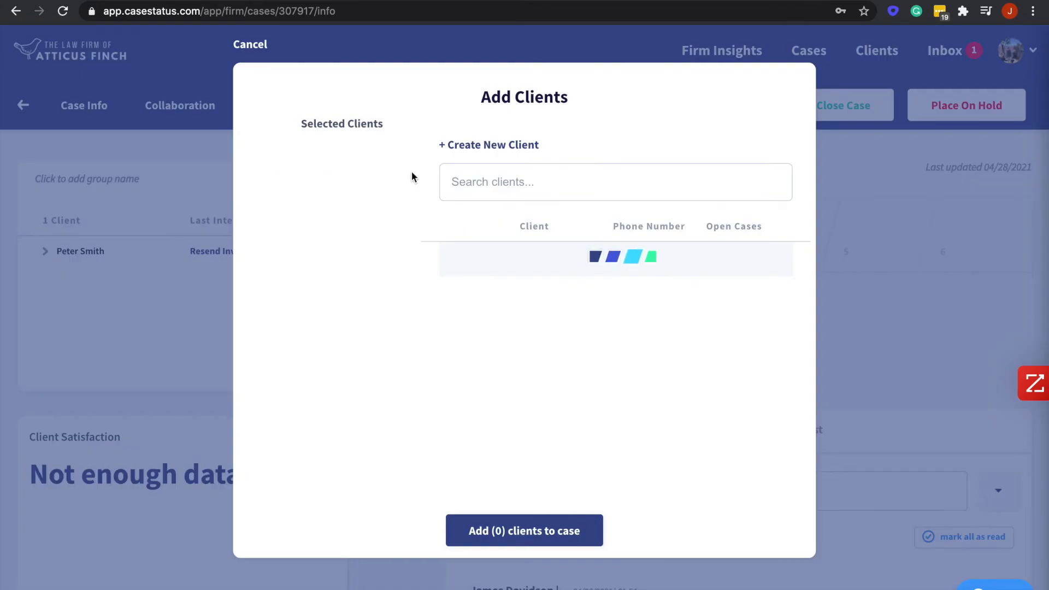
click(489, 144)
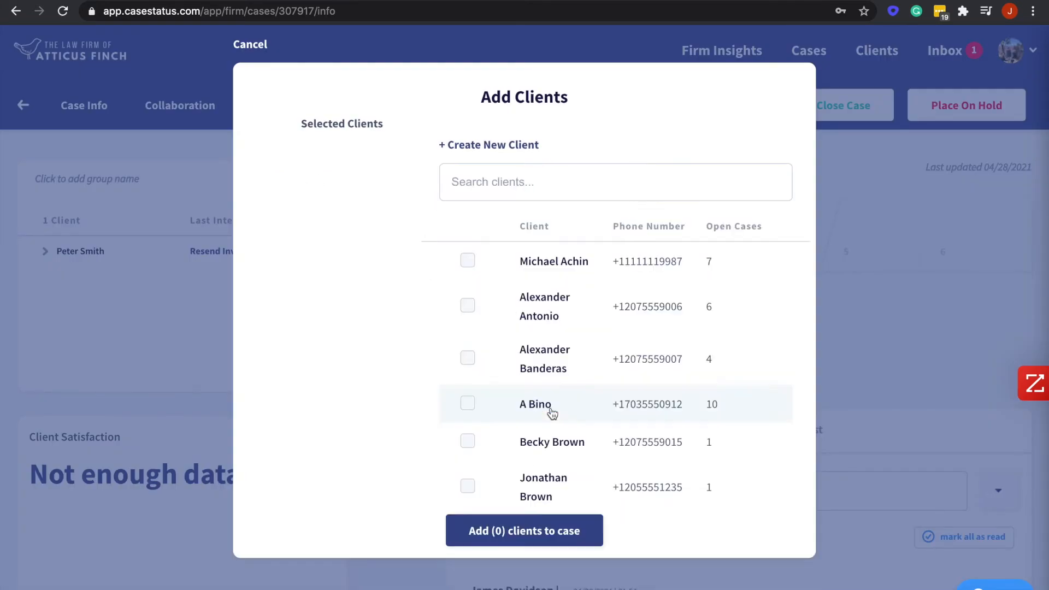
text(A)
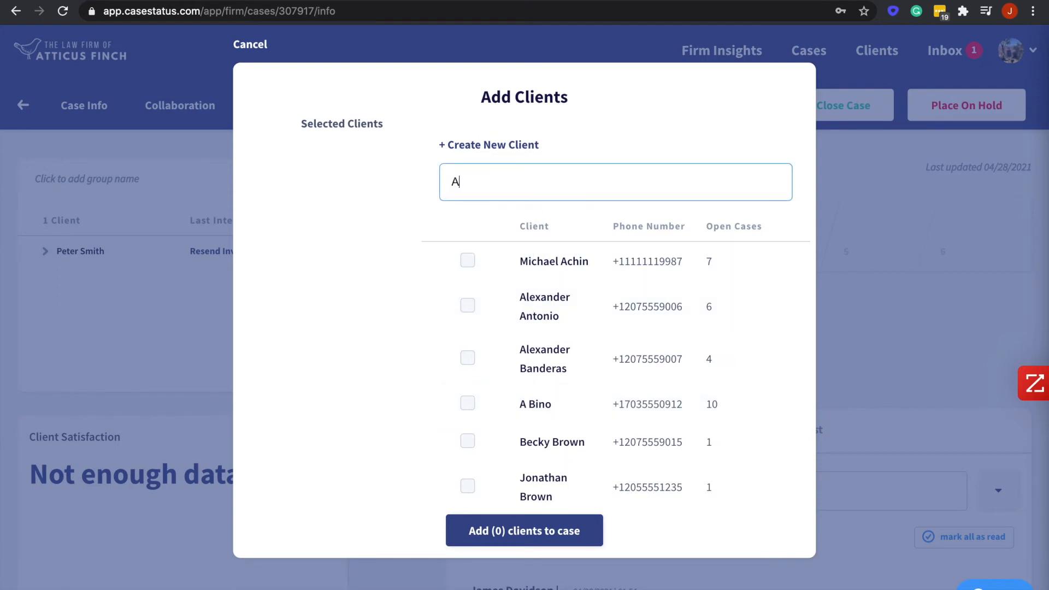
text(lici)
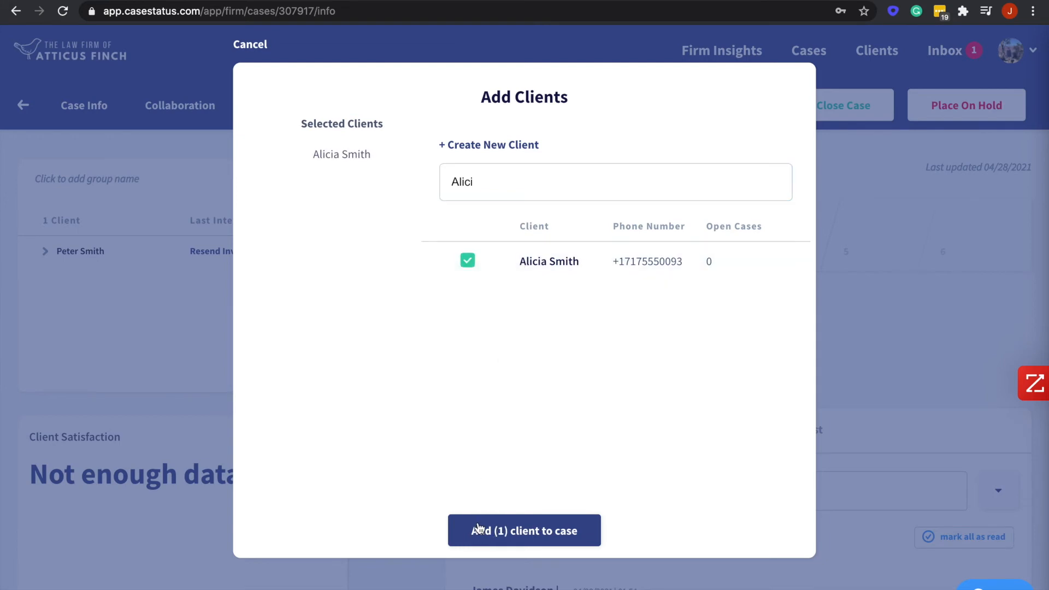
click(524, 530)
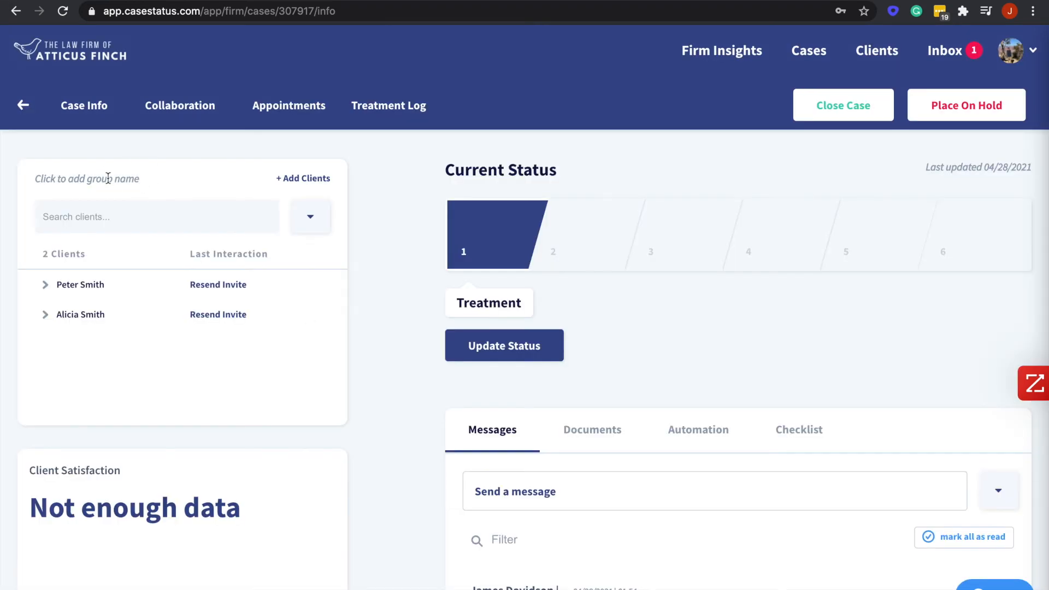
text(Peter Smith--Car Accident (Minor))
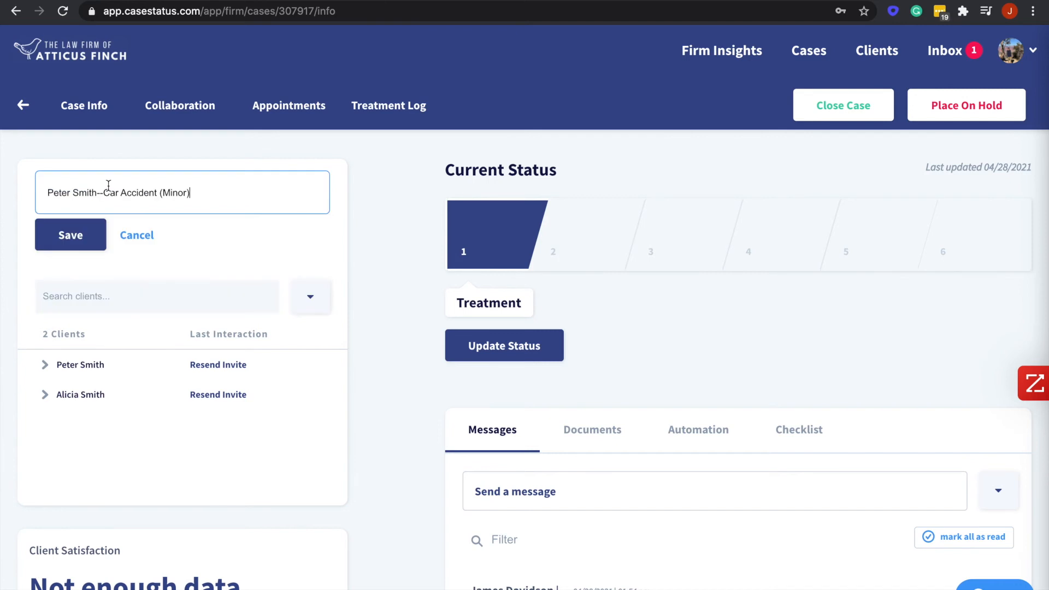
click(70, 235)
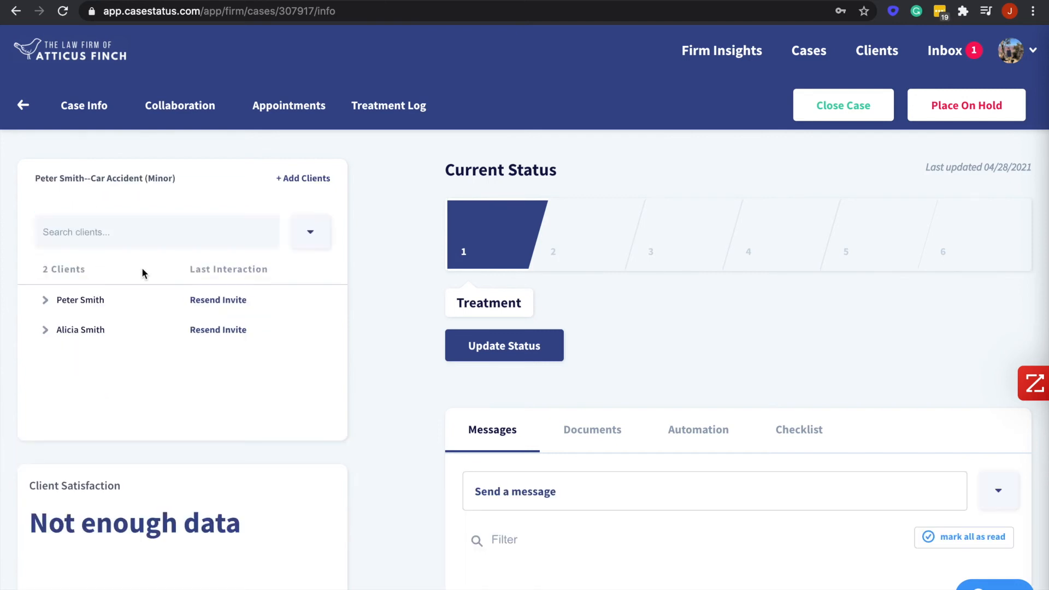